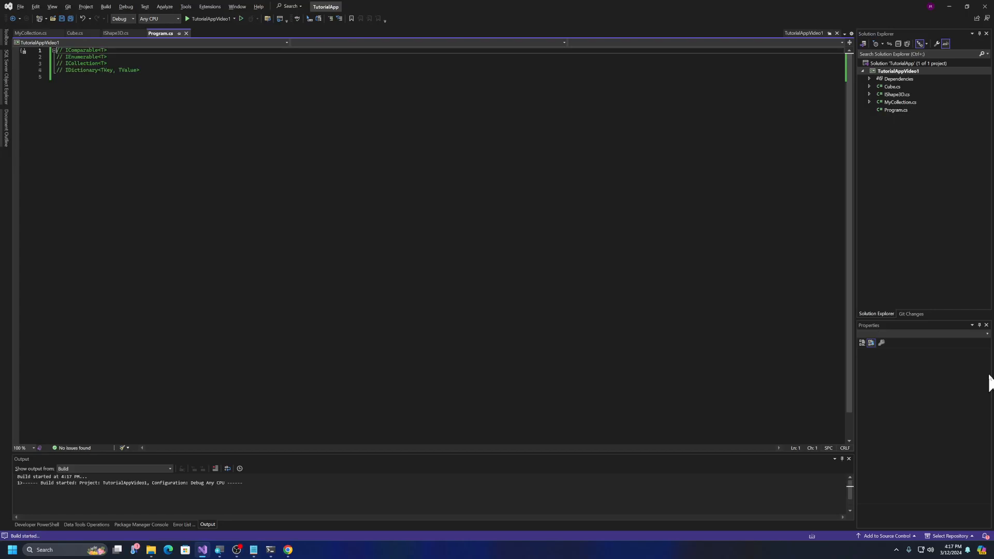
Let the TutorialAppVideo1 build finish showing error CS5001: no static 'Main' method.
click(183, 524)
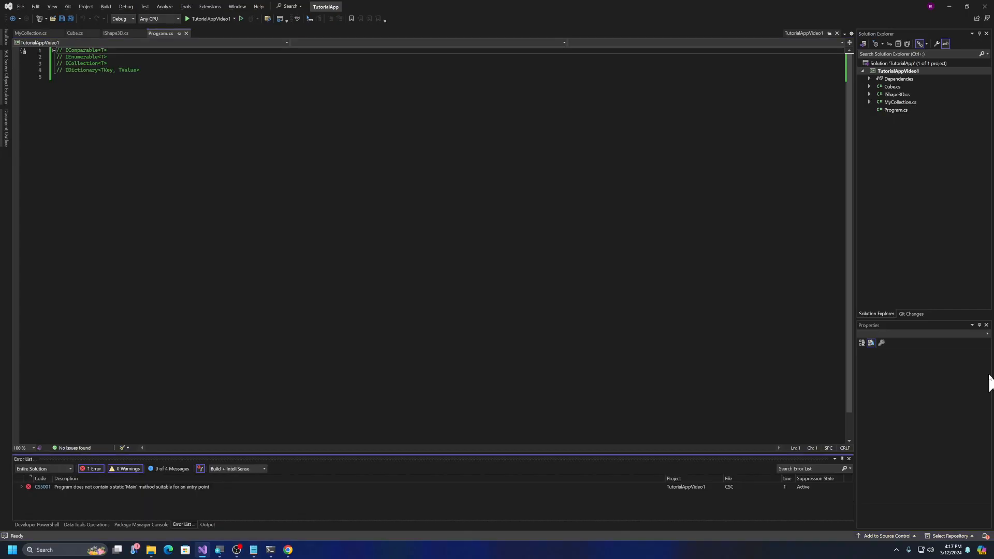